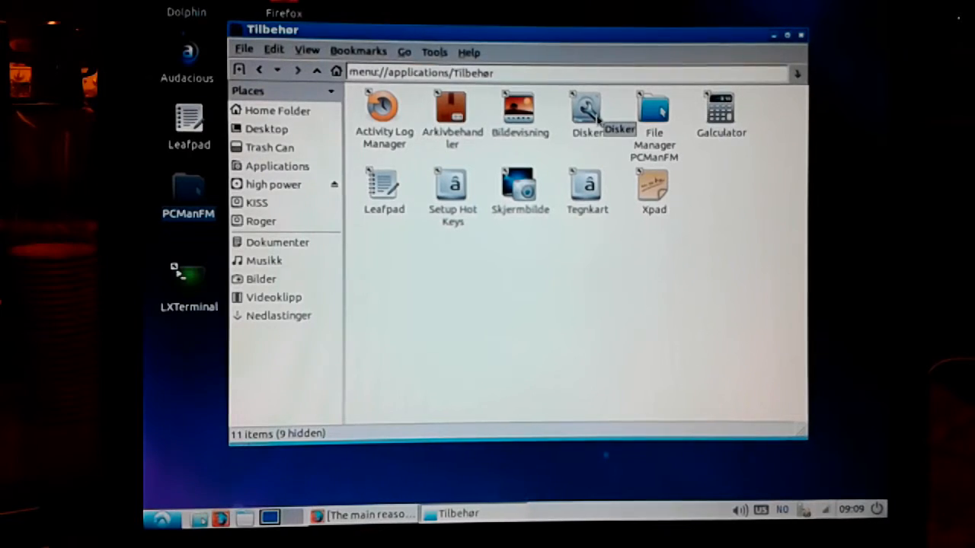
Launch GNOME Disks to show the 80 GB hard disk and its 21 GB NTFS partition.
{"action": "left_click", "coordinate": [586, 109]}
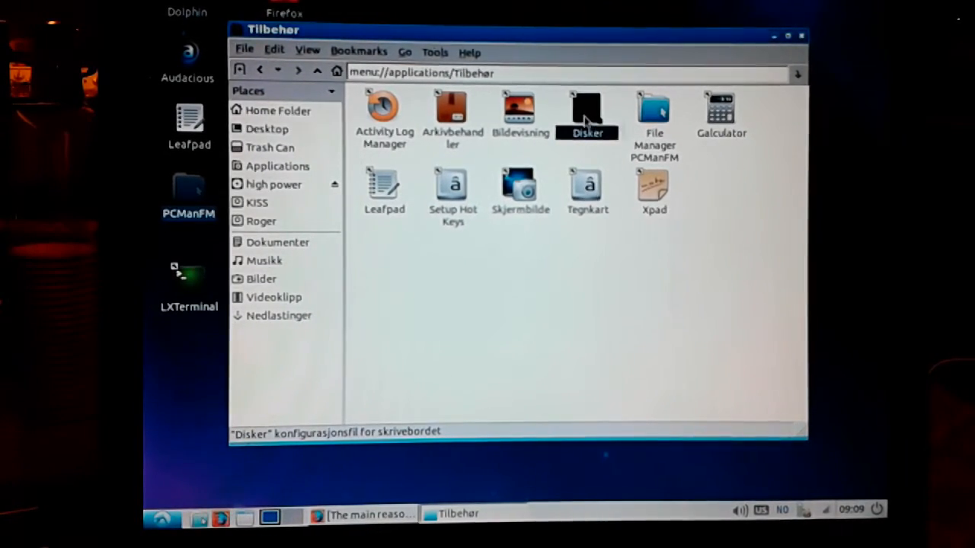
{"action": "double_click", "coordinate": [588, 109]}
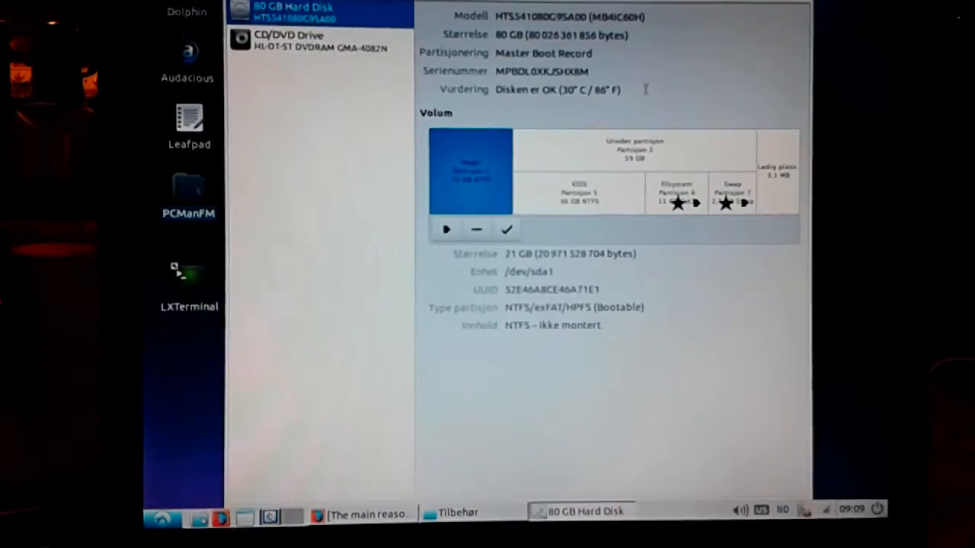
{"action": "mouse_move", "coordinate": [626, 463]}
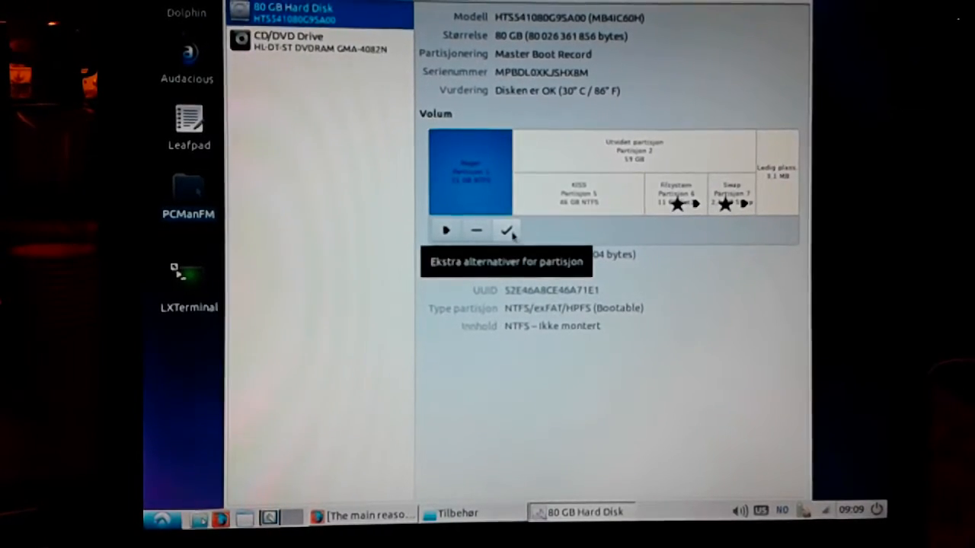
{"action": "left_click", "coordinate": [505, 228]}
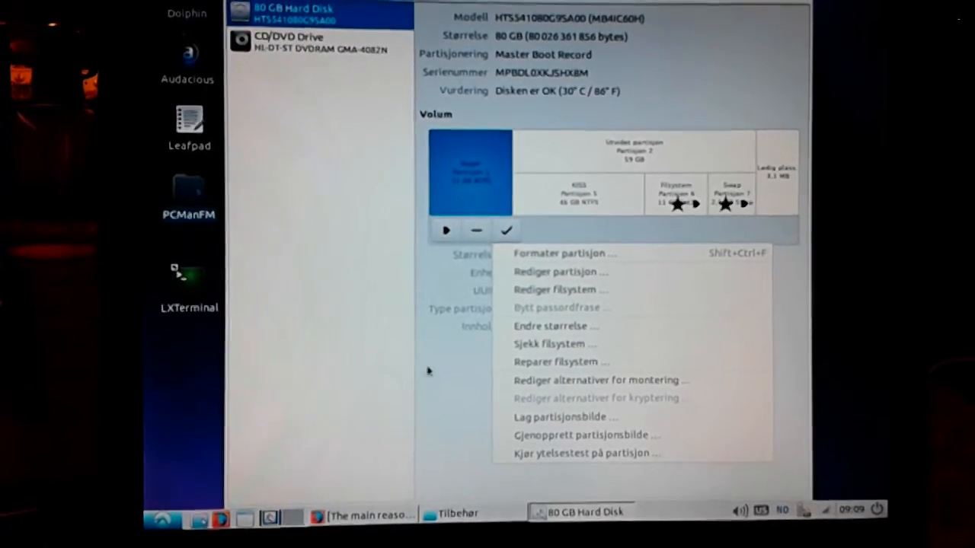
{"action": "mouse_move", "coordinate": [388, 280]}
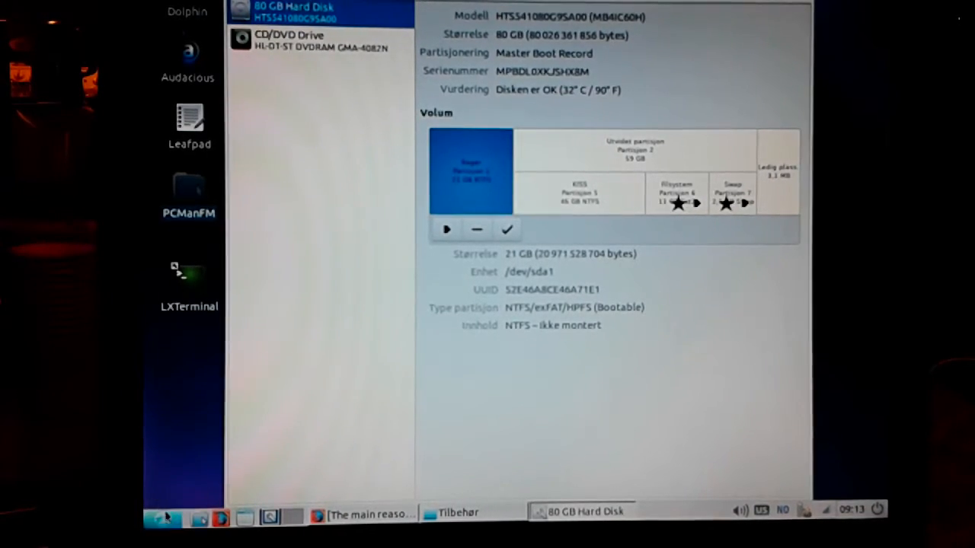
{"action": "left_click", "coordinate": [161, 518]}
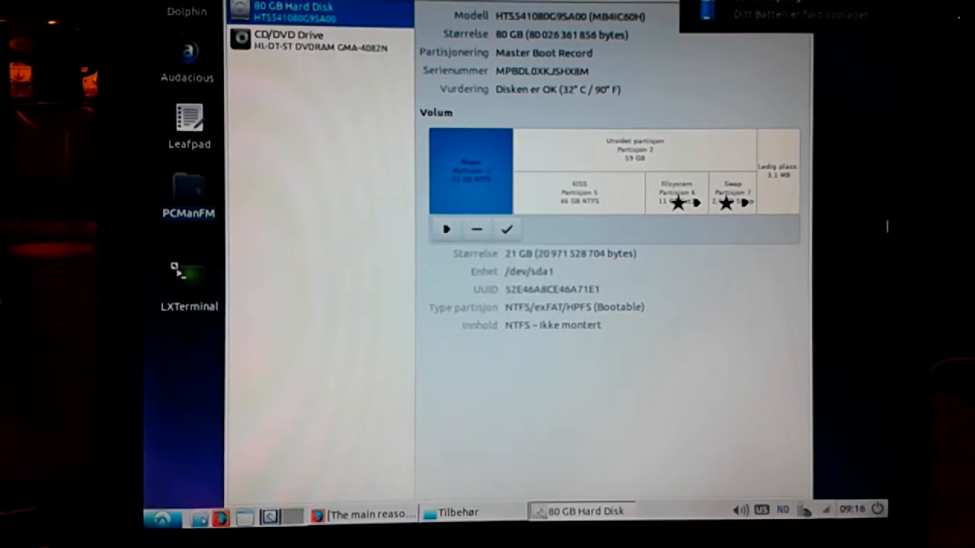
{"action": "mouse_move", "coordinate": [859, 214]}
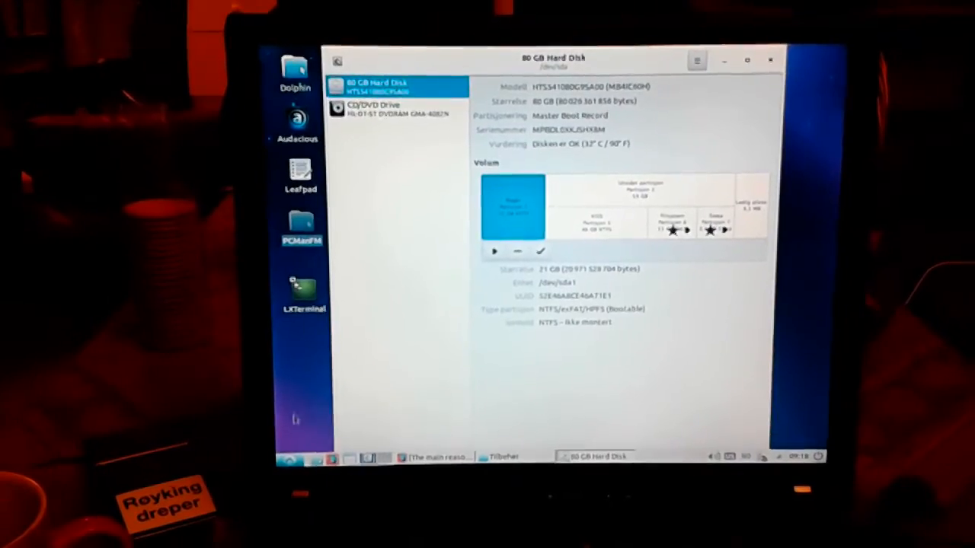
{"action": "left_click", "coordinate": [289, 457]}
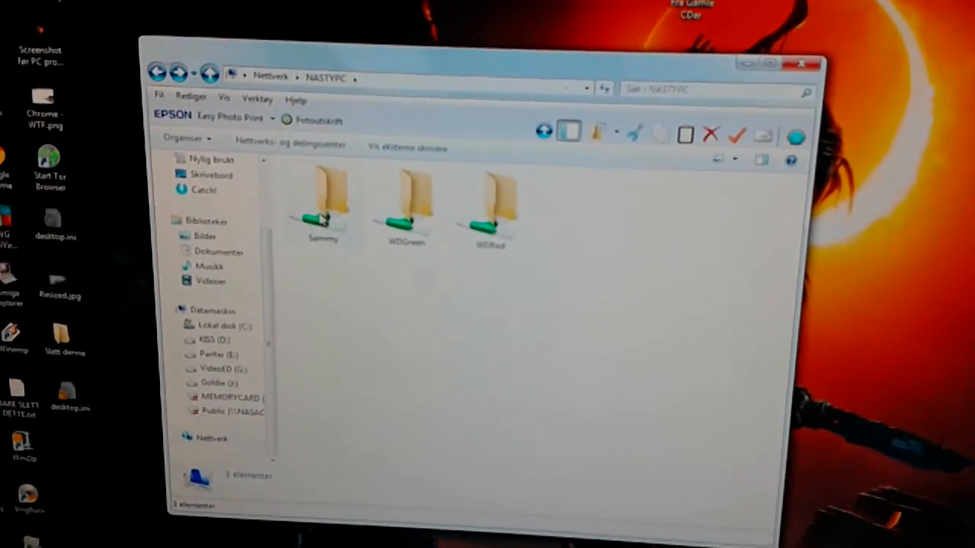
Browse into NASTYPC's Sammy, WDGreen and WDRed network shares in turn.
{"action": "double_click", "coordinate": [323, 206]}
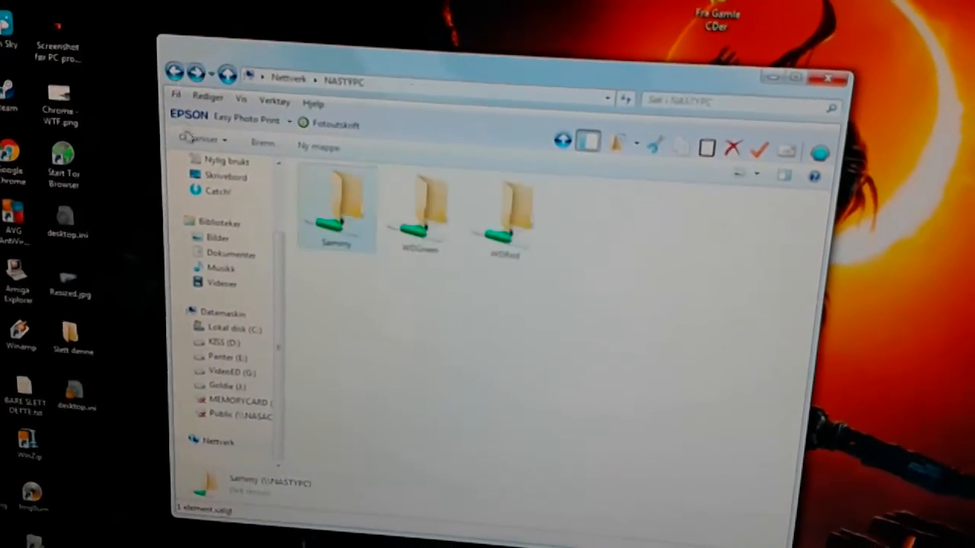
{"action": "double_click", "coordinate": [417, 210]}
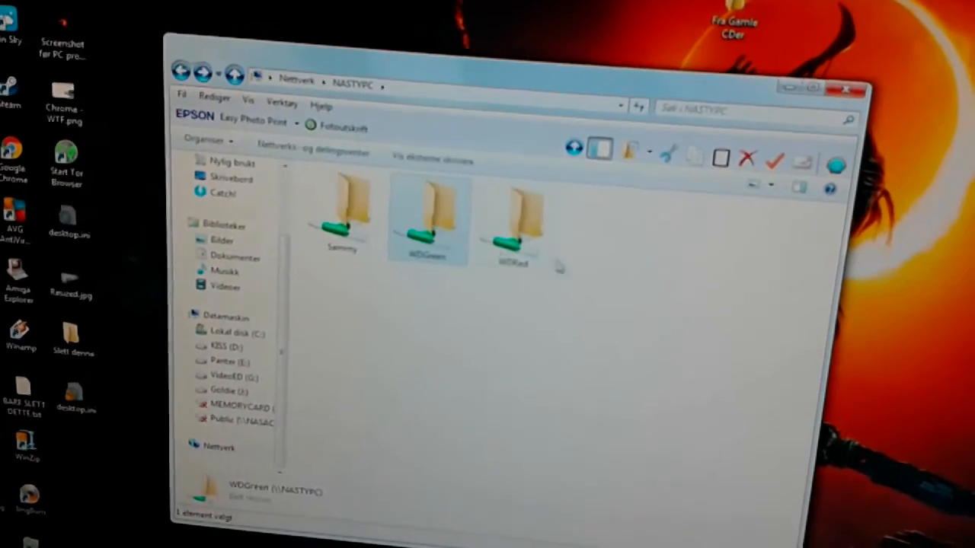
{"action": "double_click", "coordinate": [512, 221]}
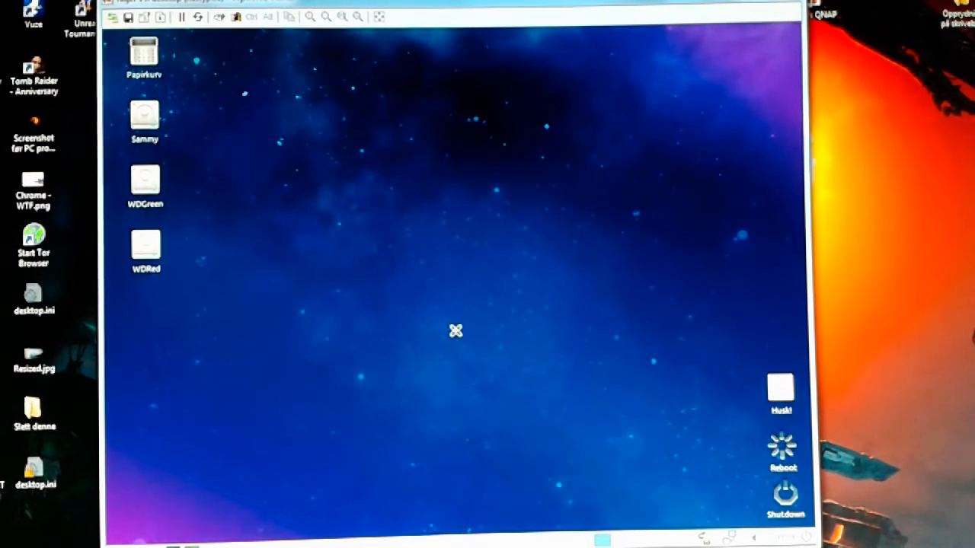
{"action": "mouse_move", "coordinate": [373, 274]}
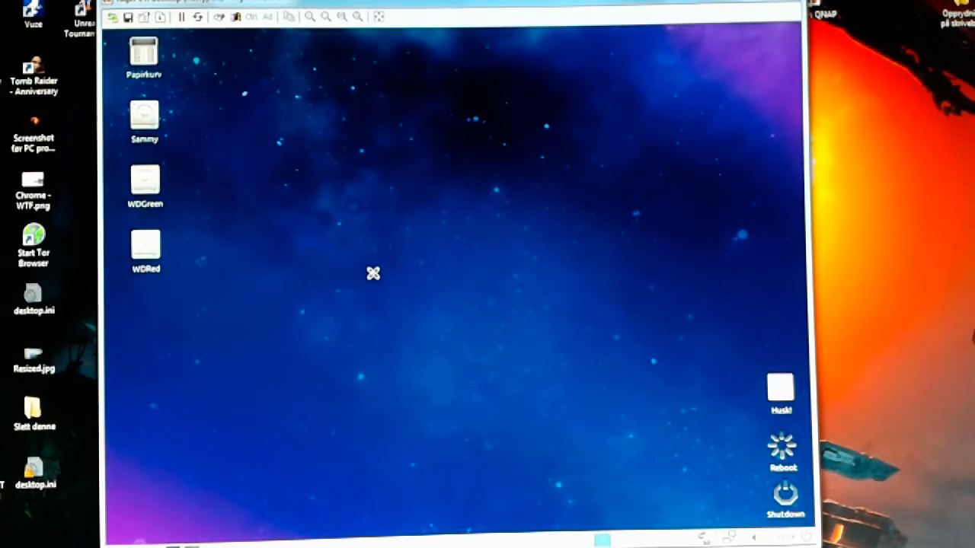
{"action": "mouse_move", "coordinate": [372, 241]}
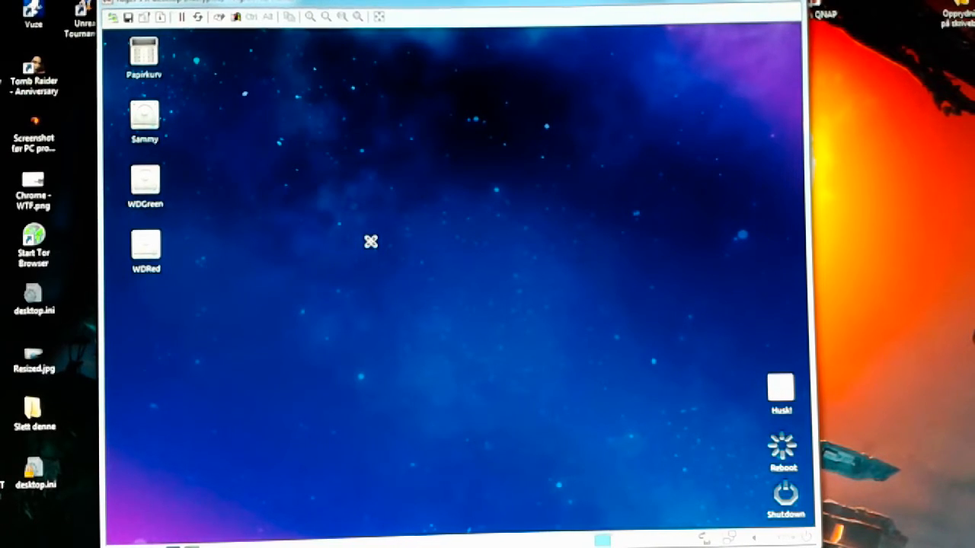
{"action": "mouse_move", "coordinate": [139, 515]}
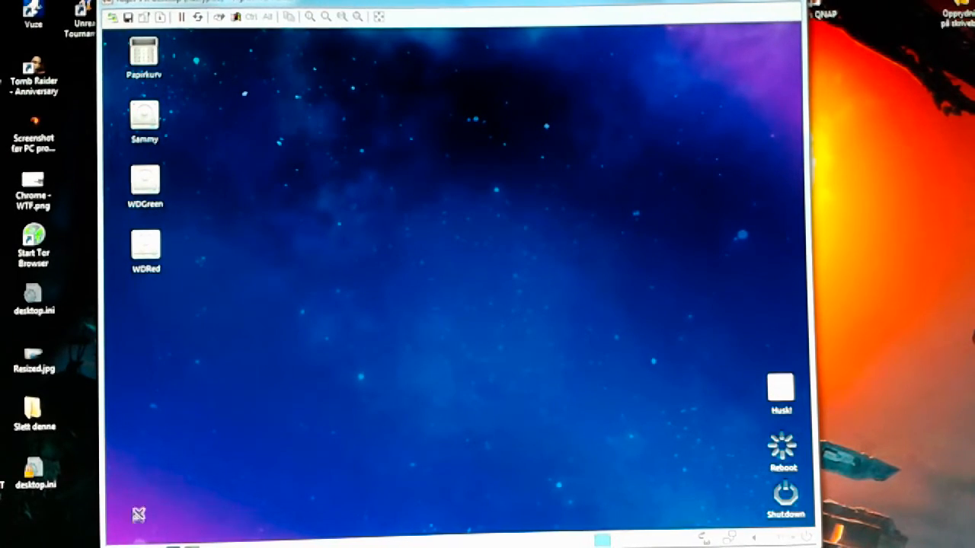
{"action": "left_click", "coordinate": [137, 515]}
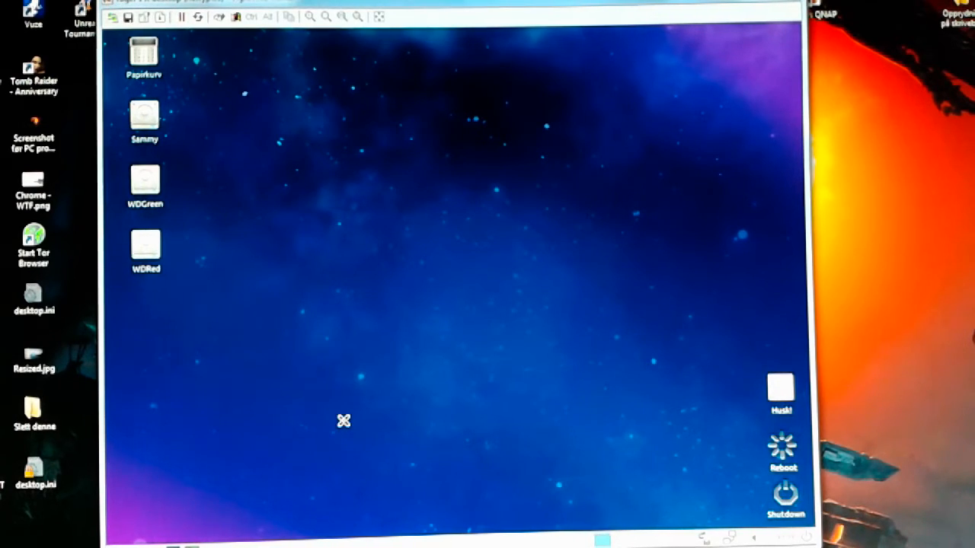
{"action": "mouse_move", "coordinate": [414, 298]}
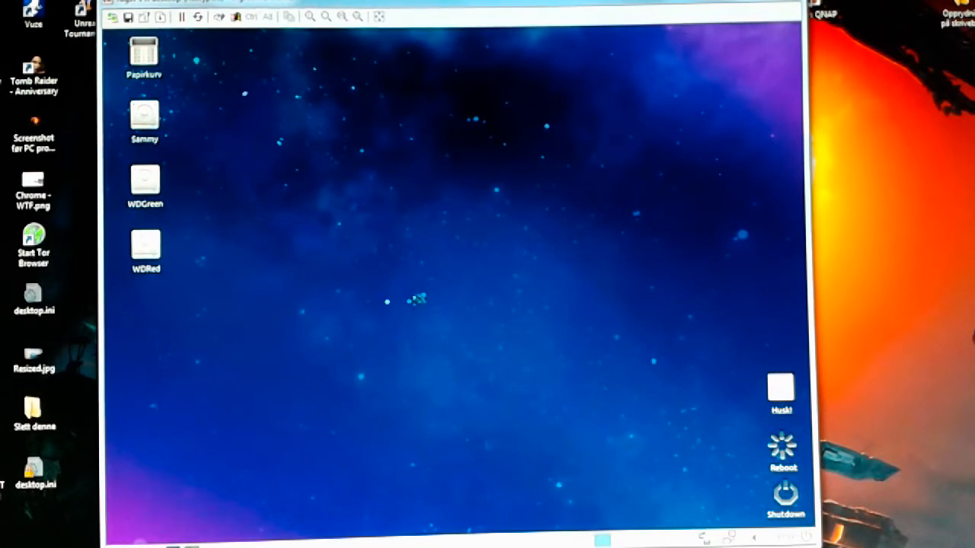
{"action": "mouse_move", "coordinate": [427, 308]}
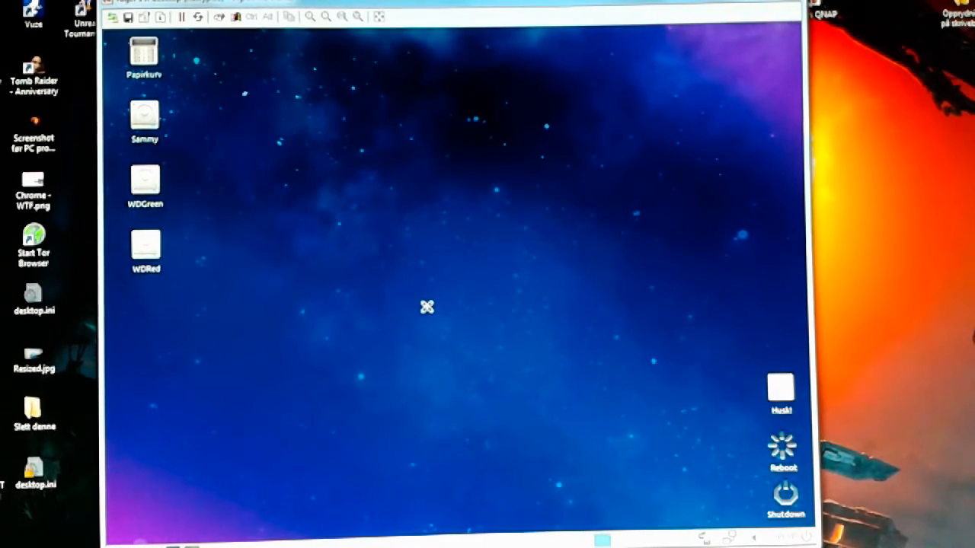
{"action": "mouse_move", "coordinate": [471, 335]}
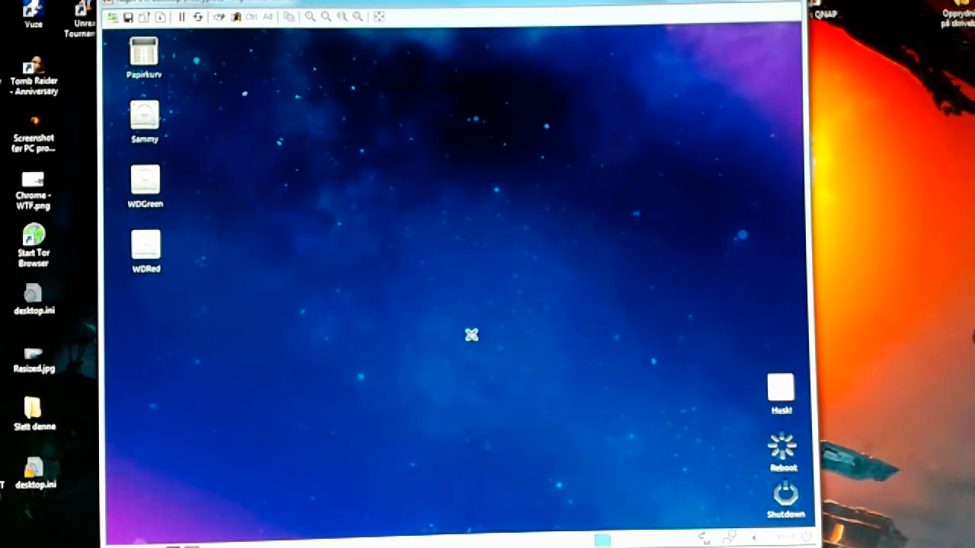
{"action": "mouse_move", "coordinate": [676, 463]}
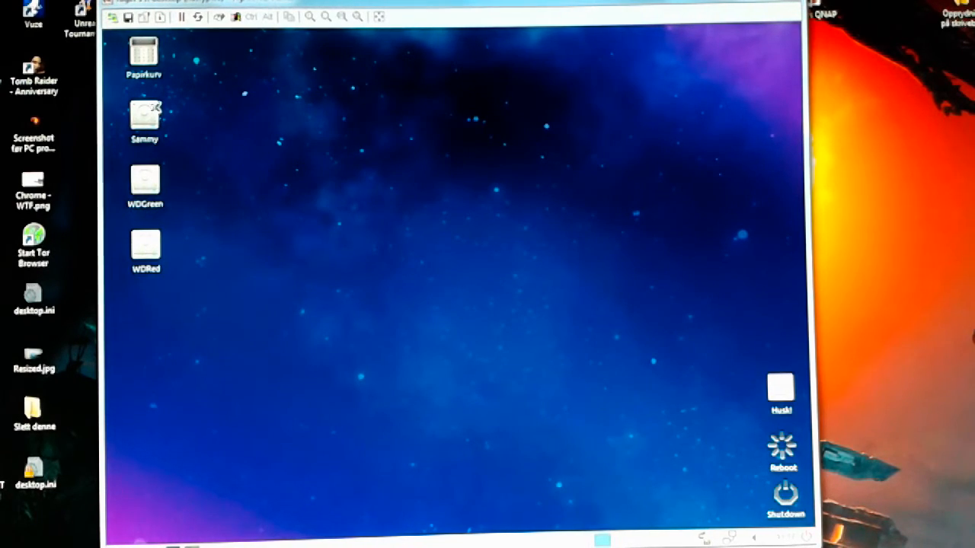
Navigate into /mnt/Sammy/Sammy/Amiga and select the Magazine Cover CD folder.
{"action": "double_click", "coordinate": [144, 119]}
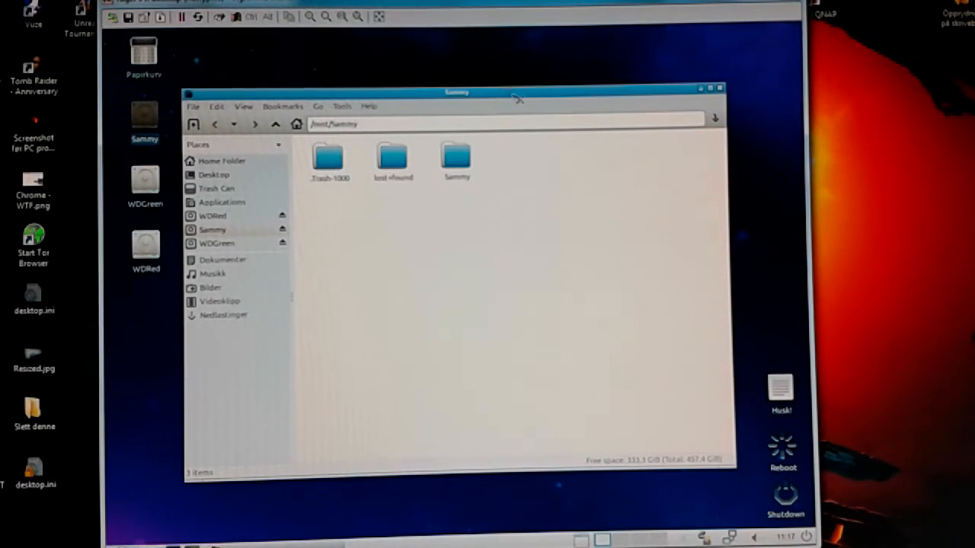
{"action": "double_click", "coordinate": [457, 160]}
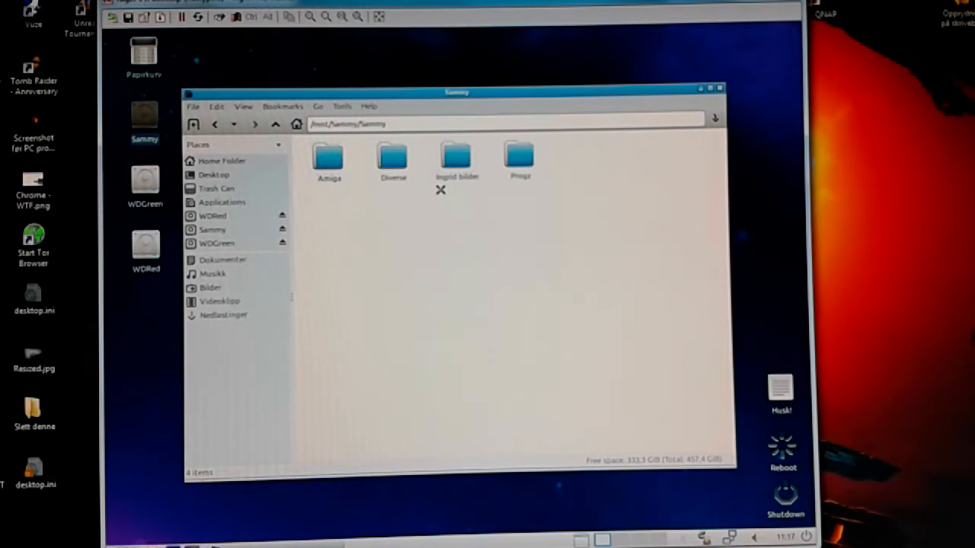
{"action": "mouse_move", "coordinate": [438, 192]}
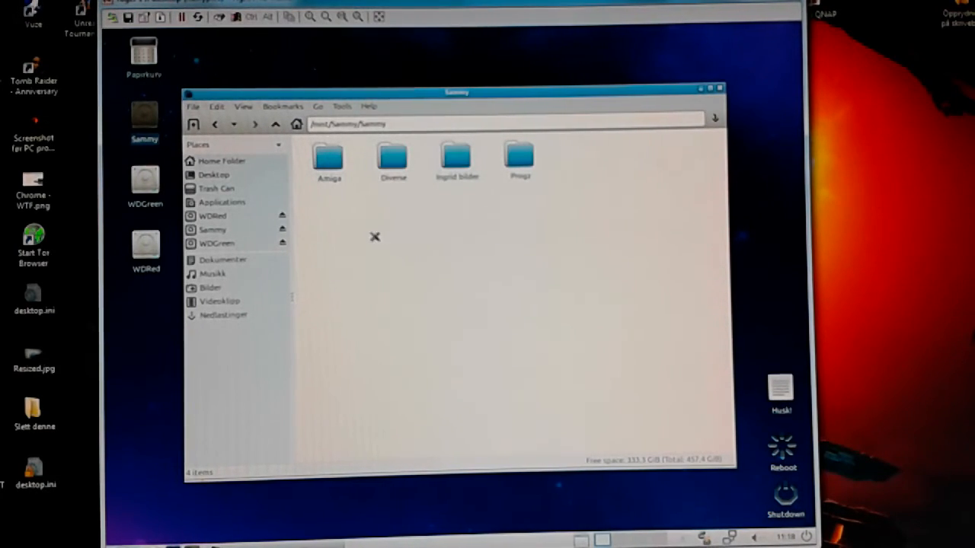
{"action": "left_click", "coordinate": [329, 157]}
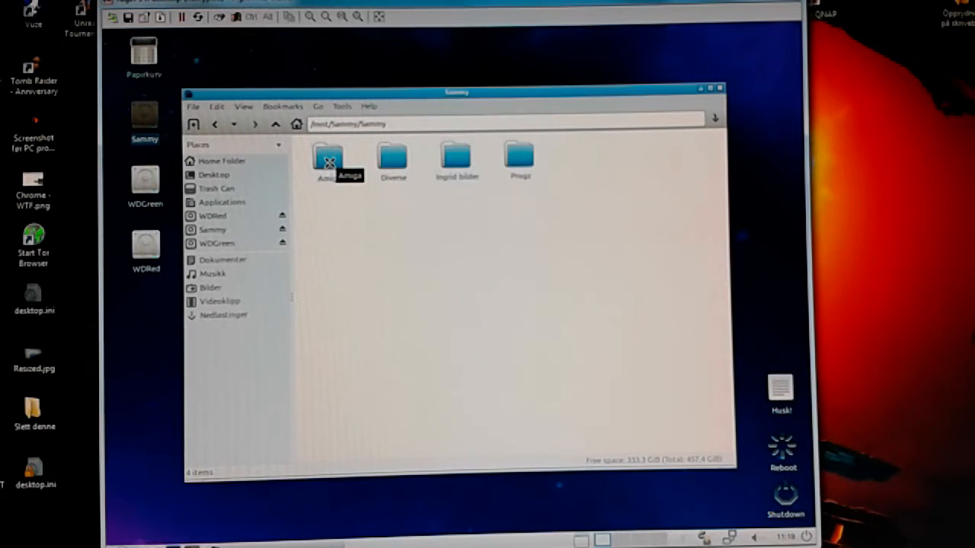
{"action": "double_click", "coordinate": [329, 160]}
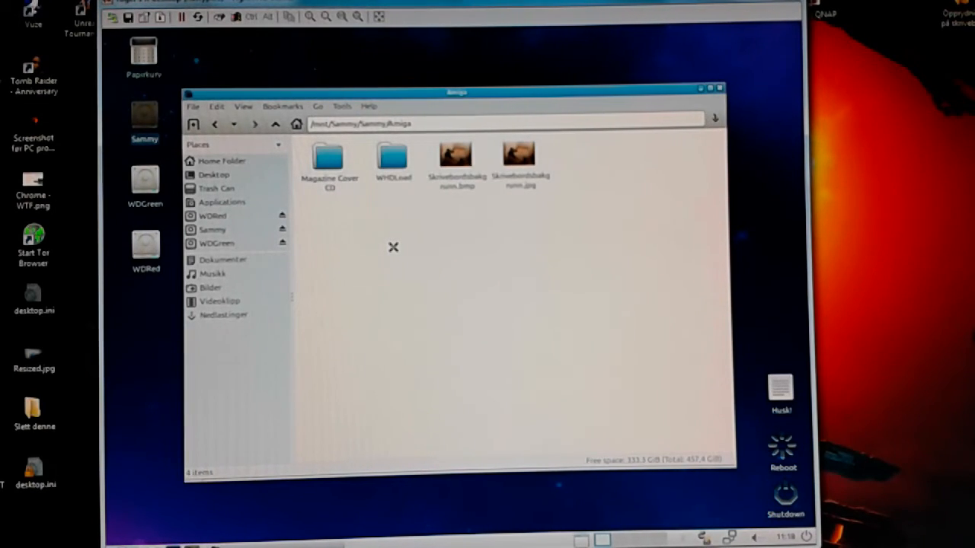
{"action": "mouse_move", "coordinate": [390, 233]}
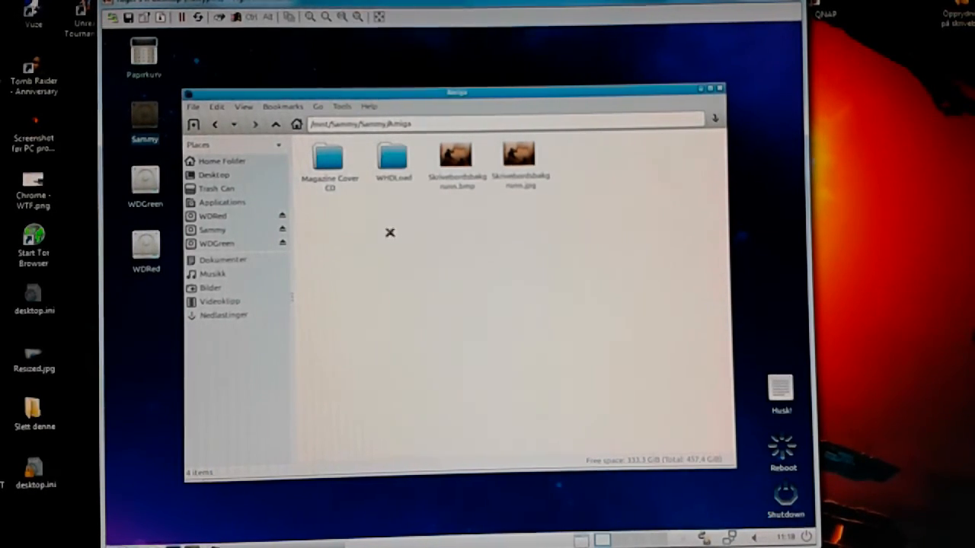
{"action": "left_click", "coordinate": [329, 159]}
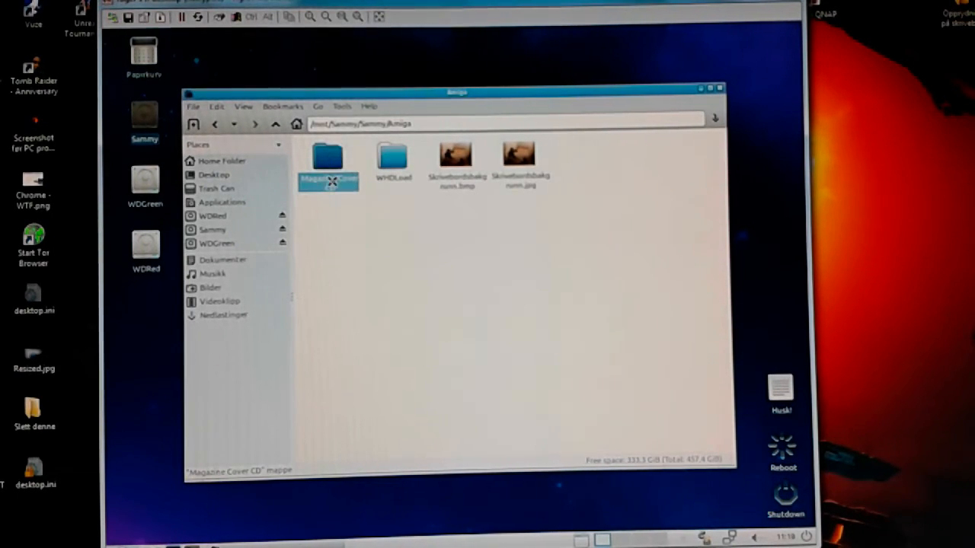
{"action": "double_click", "coordinate": [328, 155]}
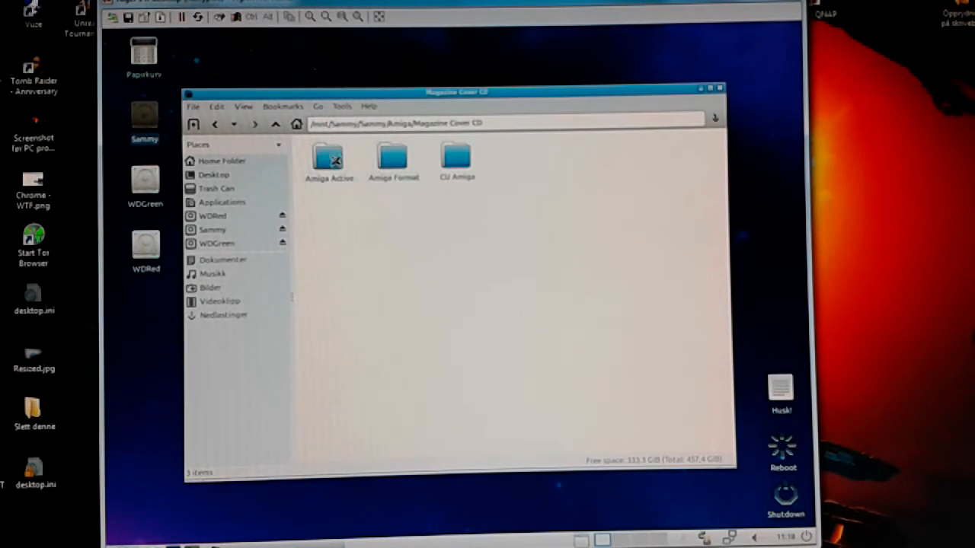
{"action": "double_click", "coordinate": [329, 160]}
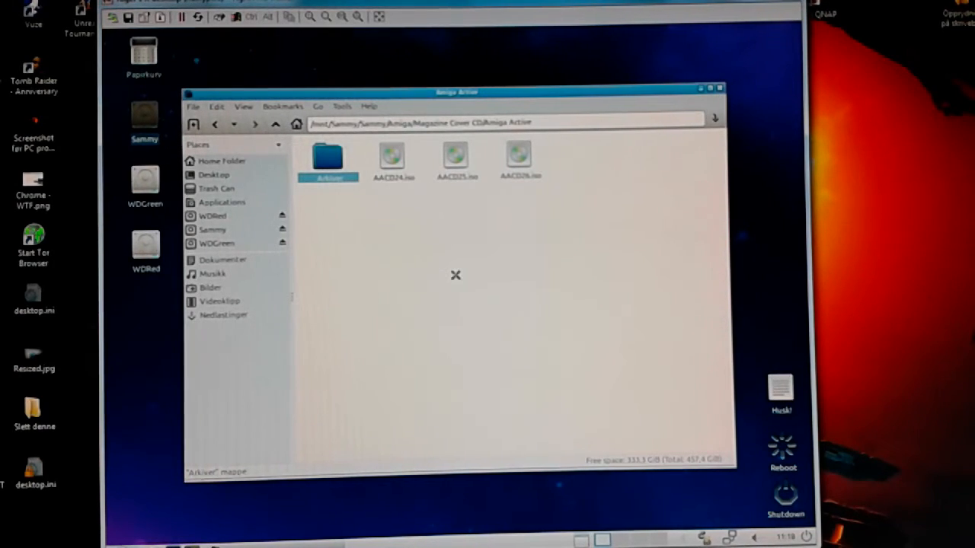
{"action": "mouse_move", "coordinate": [521, 274]}
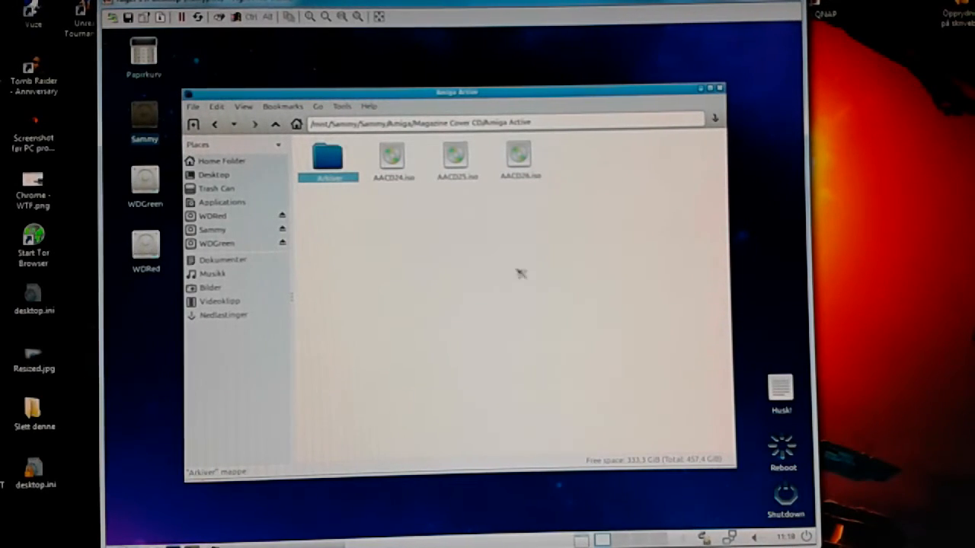
{"action": "mouse_move", "coordinate": [469, 169]}
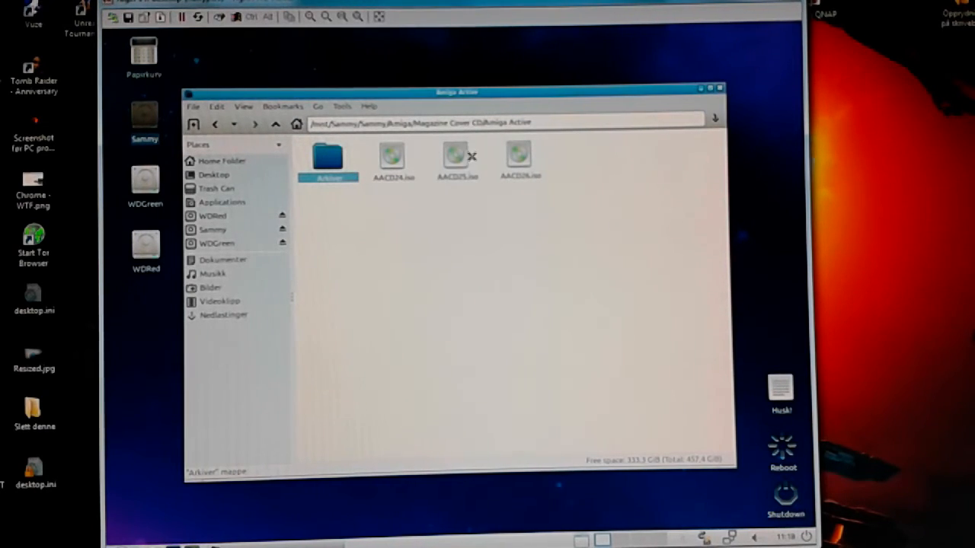
{"action": "mouse_move", "coordinate": [463, 316]}
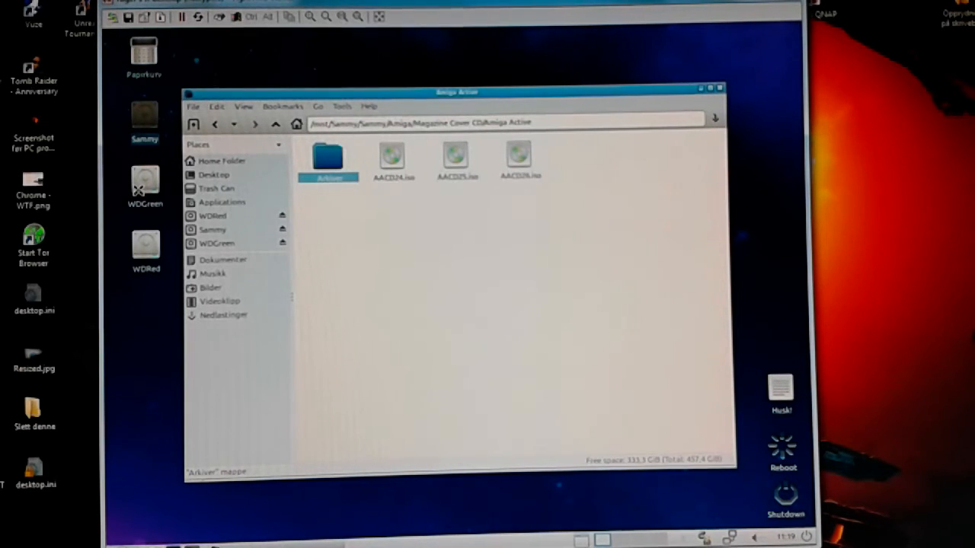
Bring up WDGreen with its WDGreen subfolder and WDRed as new file manager tabs.
{"action": "left_click", "coordinate": [216, 262]}
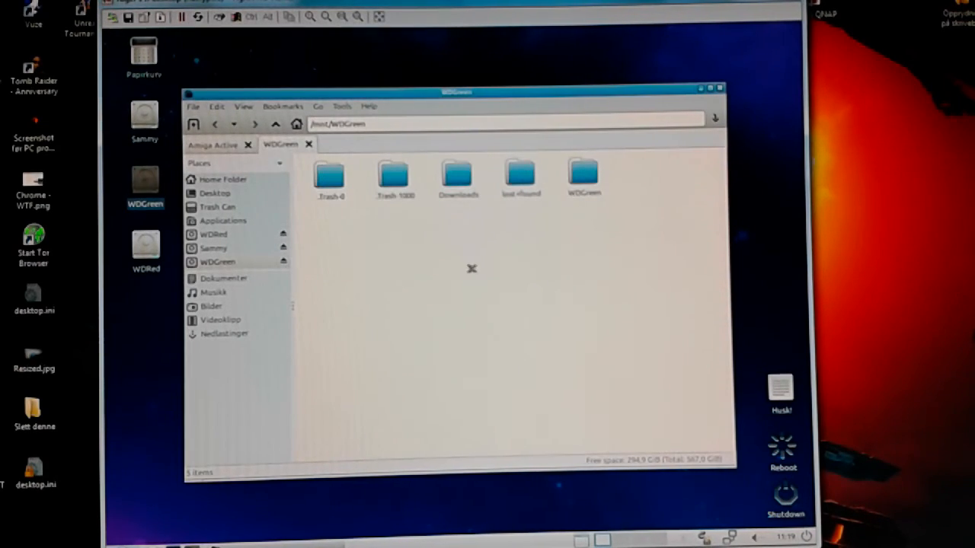
{"action": "double_click", "coordinate": [584, 176]}
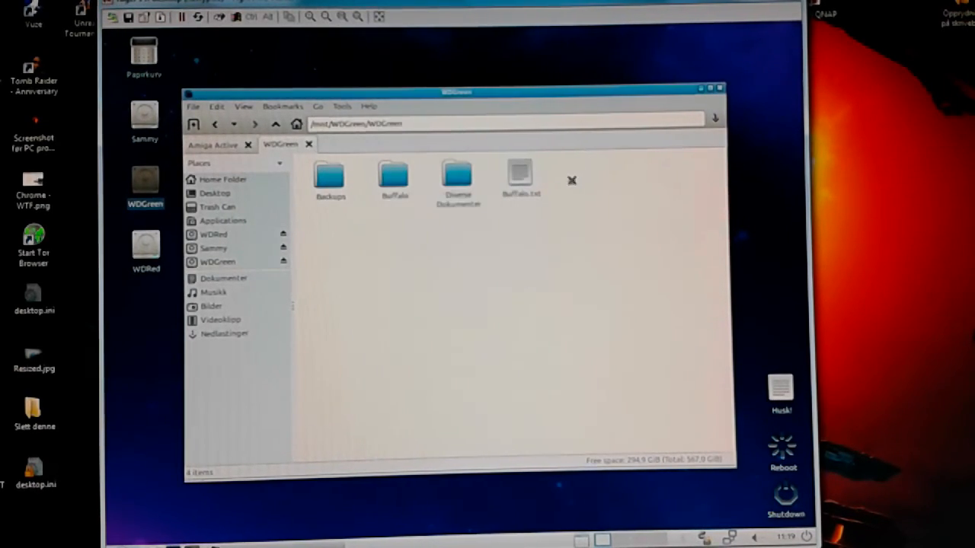
{"action": "mouse_move", "coordinate": [536, 278]}
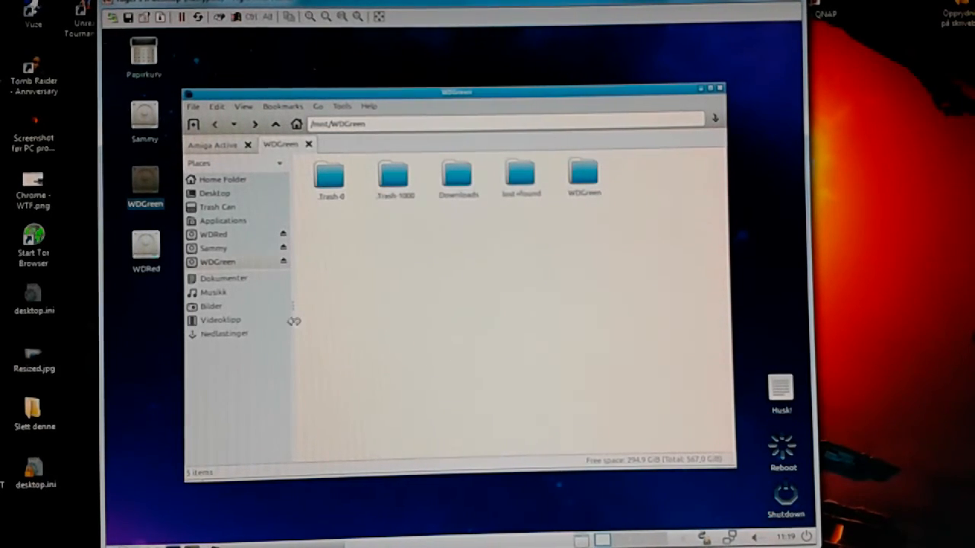
{"action": "left_click", "coordinate": [146, 243]}
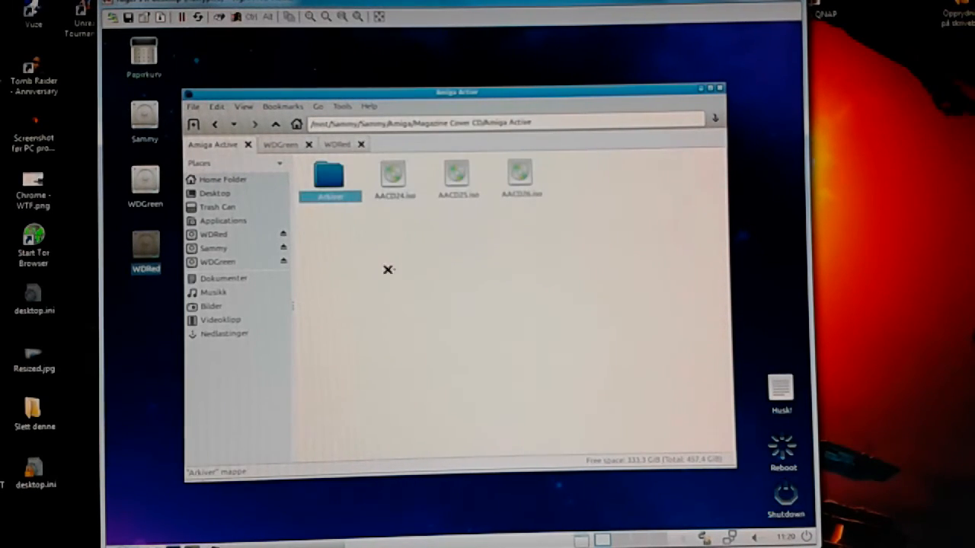
Go up to Amiga, then into WHDLoad/Commodore_Amiga_-_WHDLoad_-_Games listing A–Z game folders.
{"action": "left_click", "coordinate": [276, 123]}
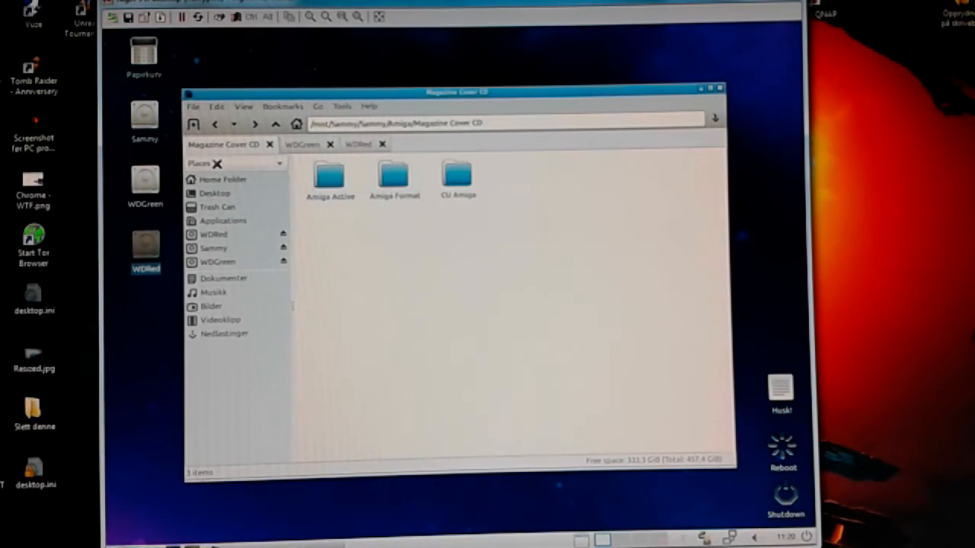
{"action": "left_click", "coordinate": [276, 124]}
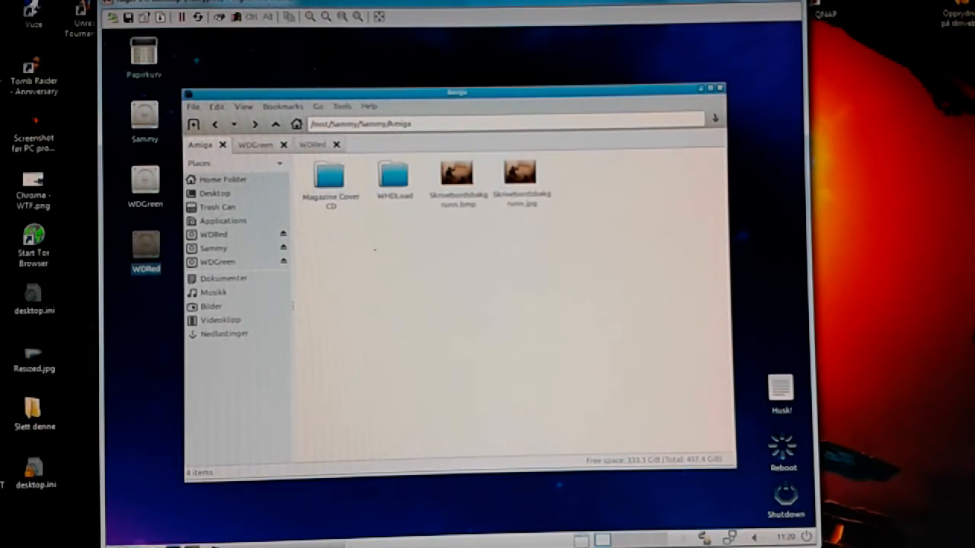
{"action": "double_click", "coordinate": [395, 175]}
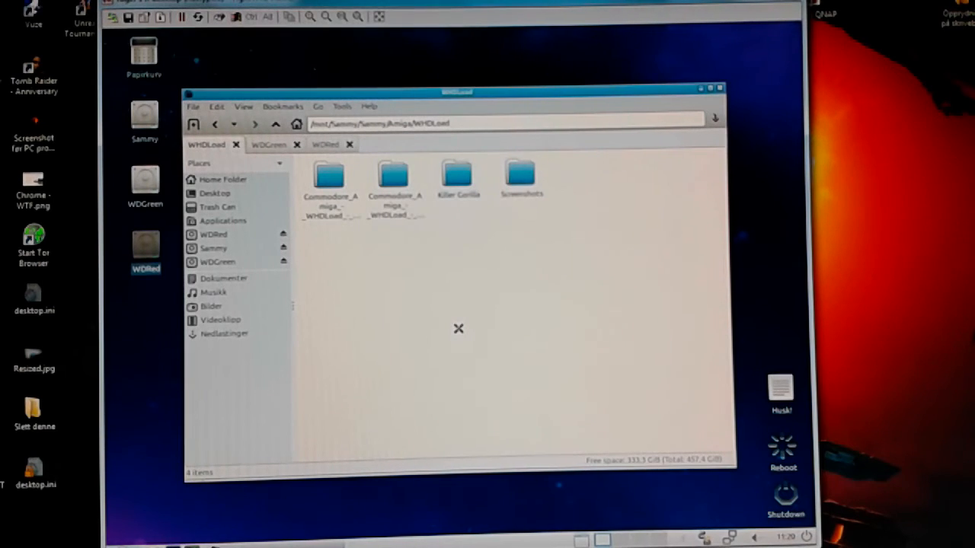
{"action": "mouse_move", "coordinate": [423, 219]}
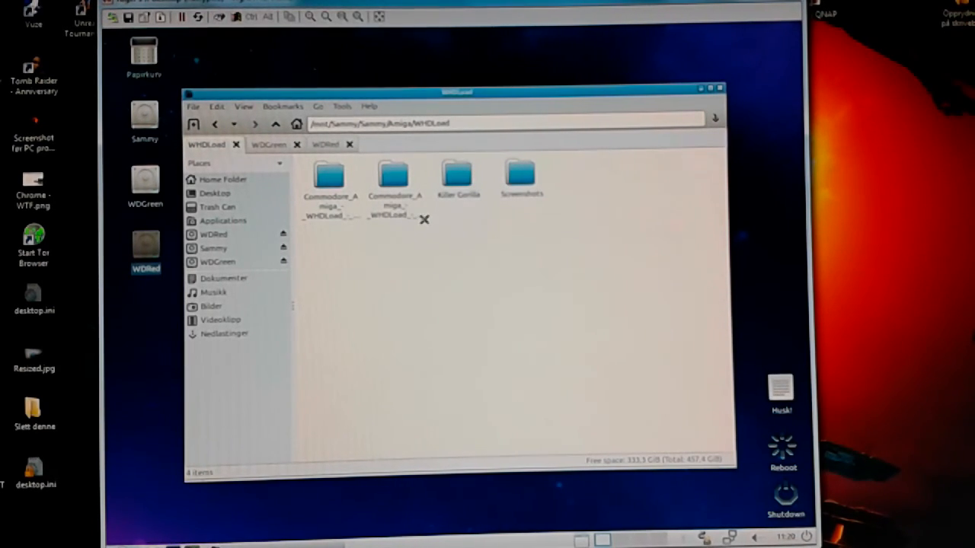
{"action": "left_click", "coordinate": [393, 180]}
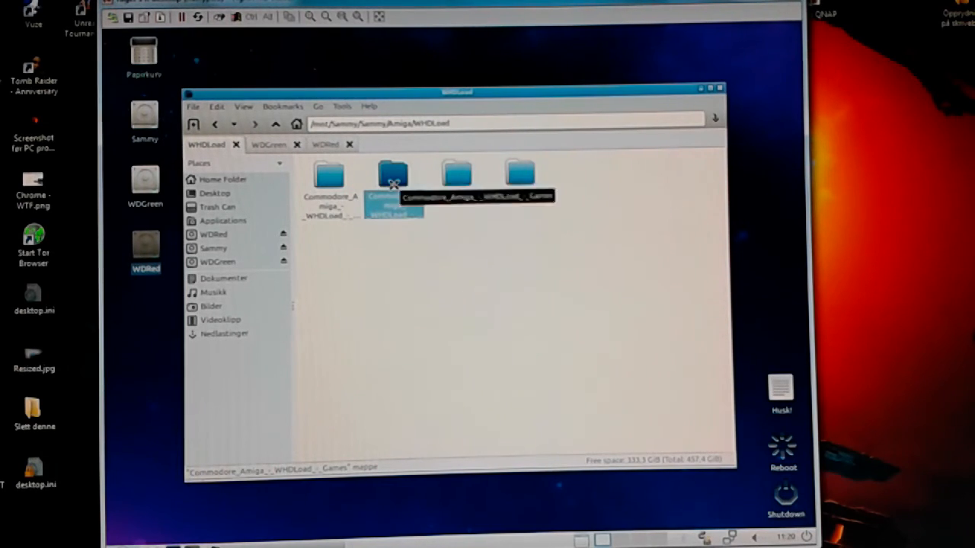
{"action": "double_click", "coordinate": [393, 177]}
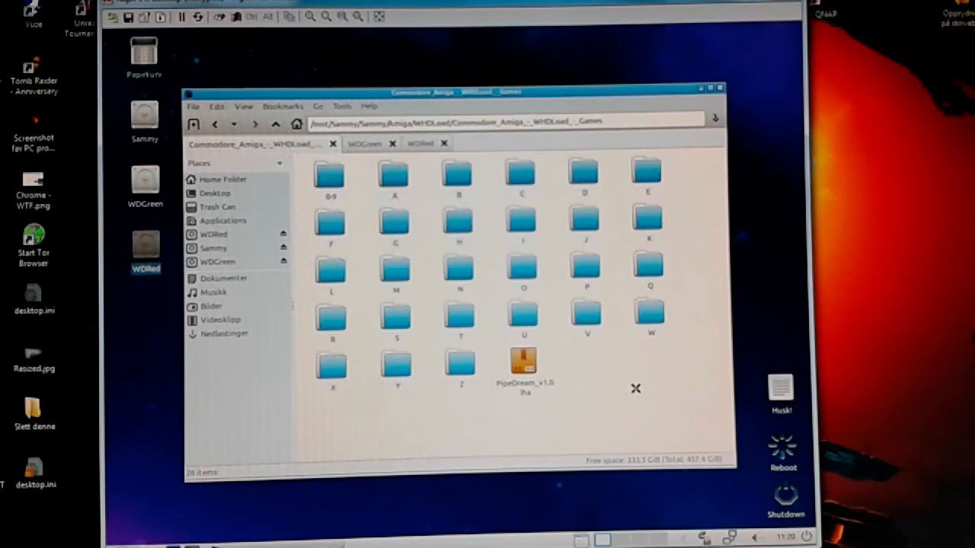